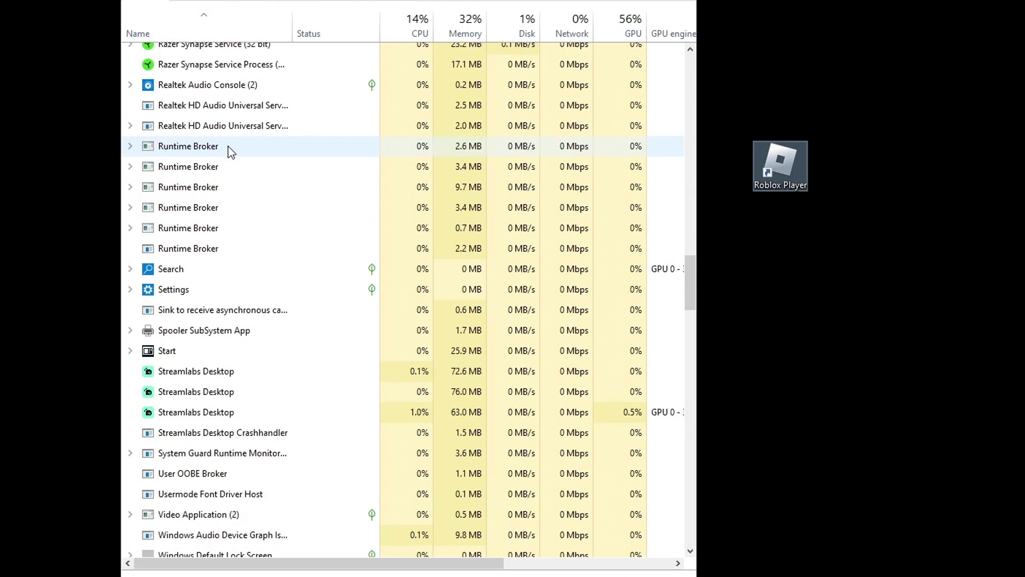
Launch Roblox Player from its desktop shortcut
double_click(780, 160)
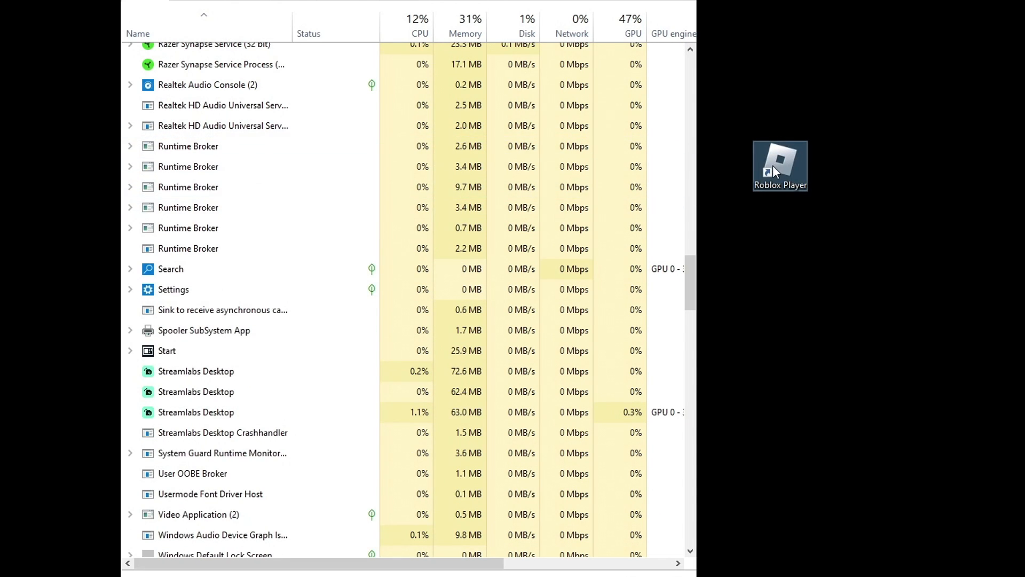
double_click(780, 166)
type("roblox")
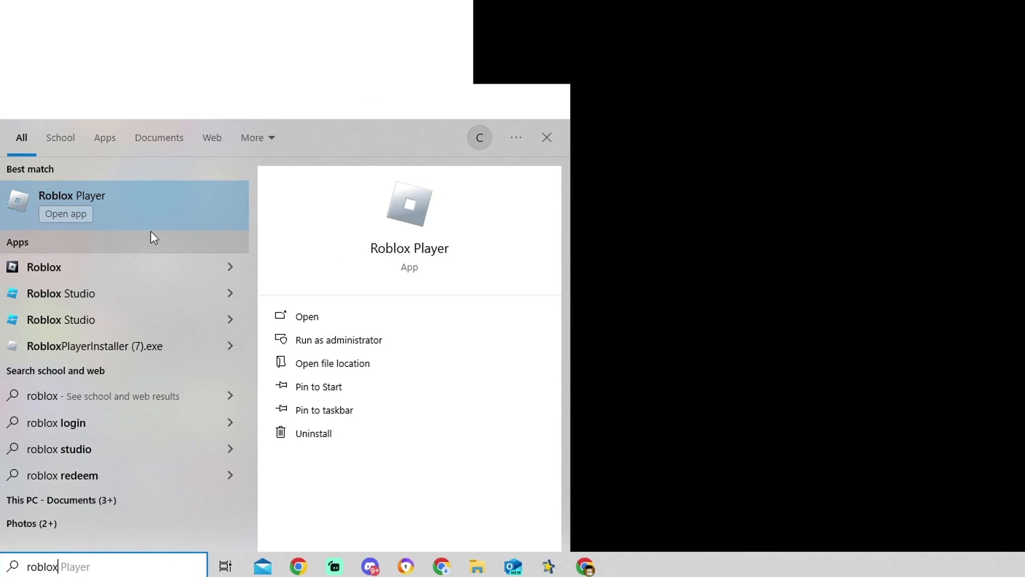
Open the file location of the Roblox Player search result in the Start Menu programs folder
right_click(71, 203)
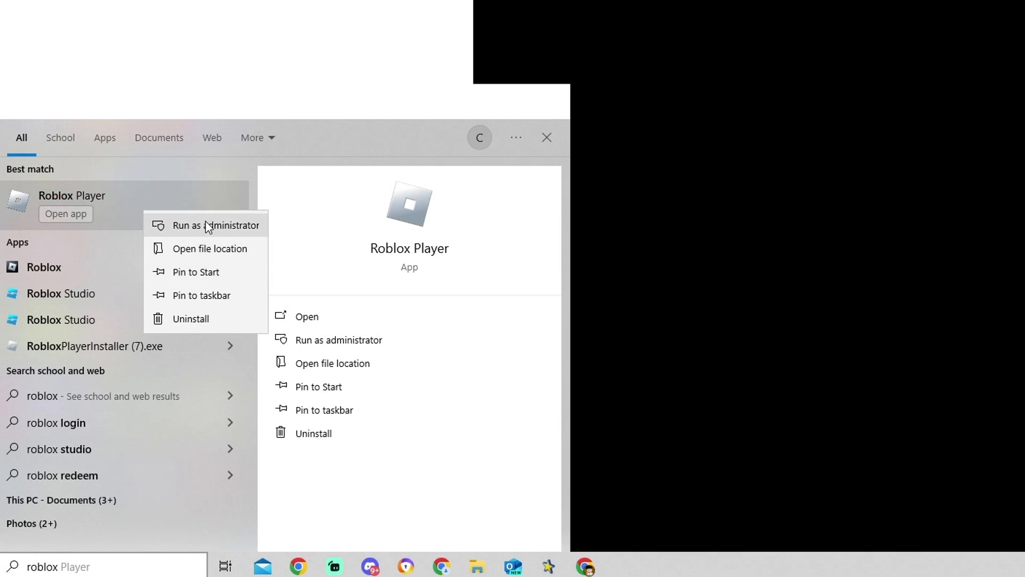
left_click(210, 249)
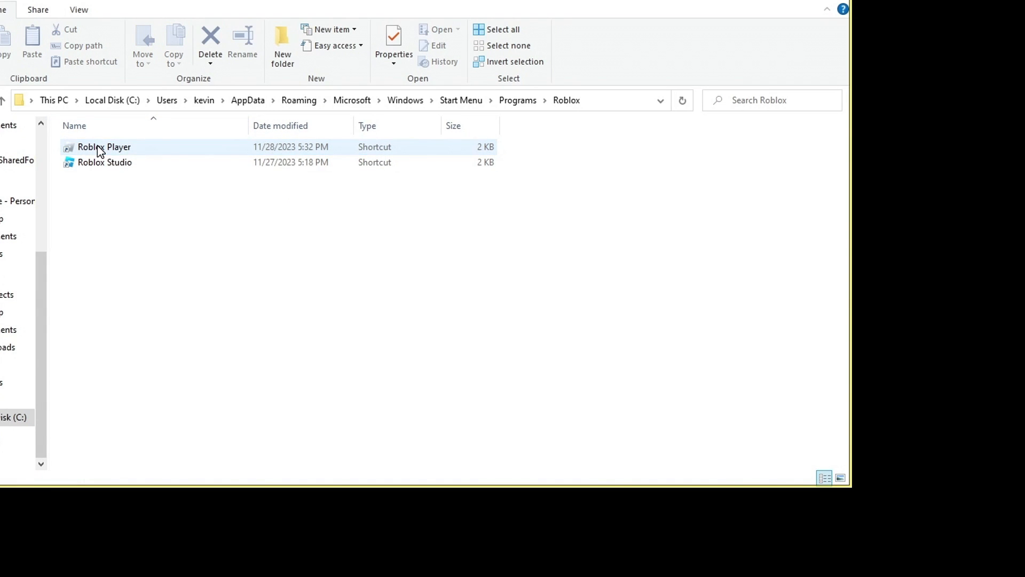
Follow the Roblox Player shortcut to the installed version folder holding RobloxPlayerBeta
right_click(104, 146)
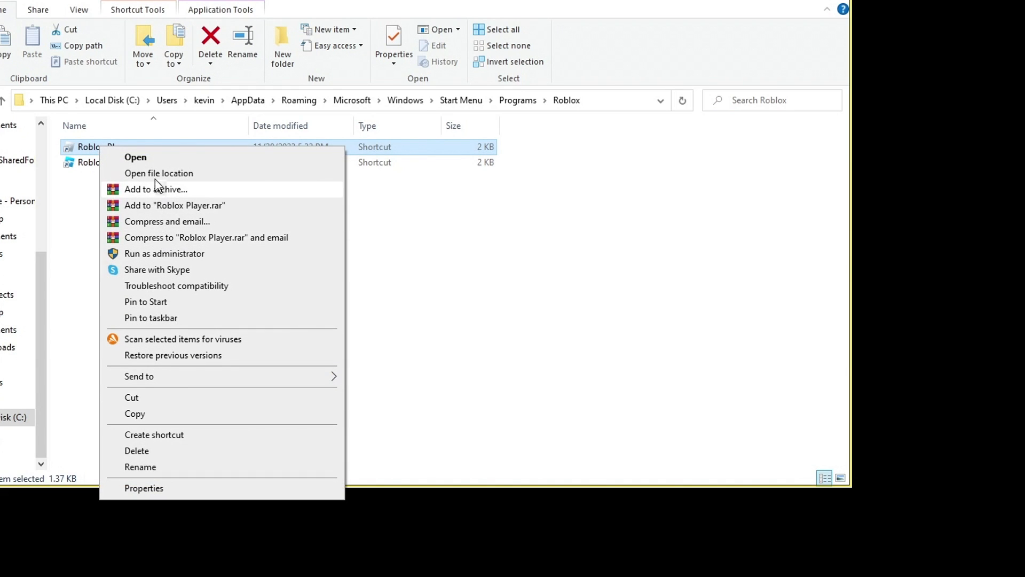
left_click(158, 173)
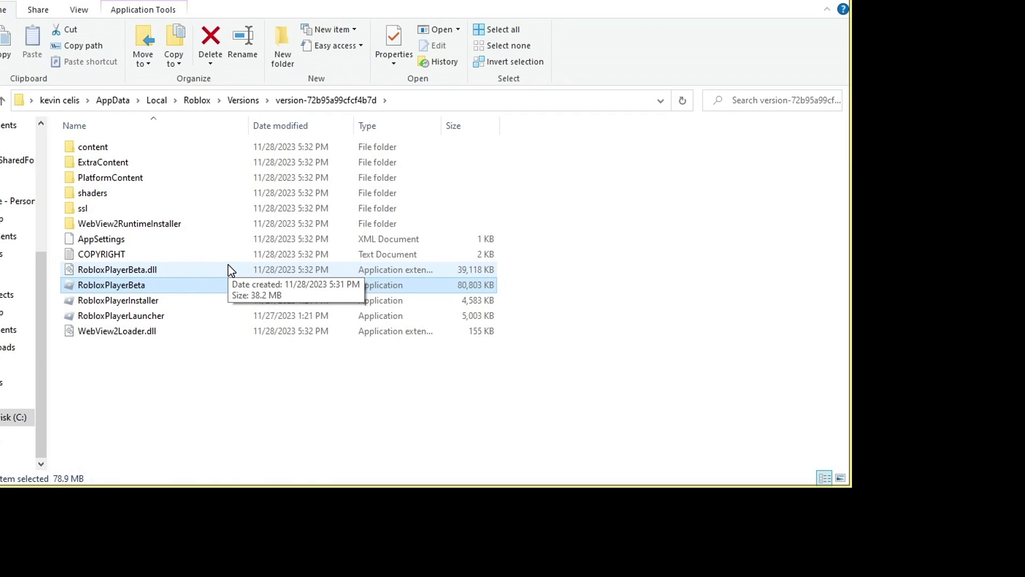
mouse_move(241, 292)
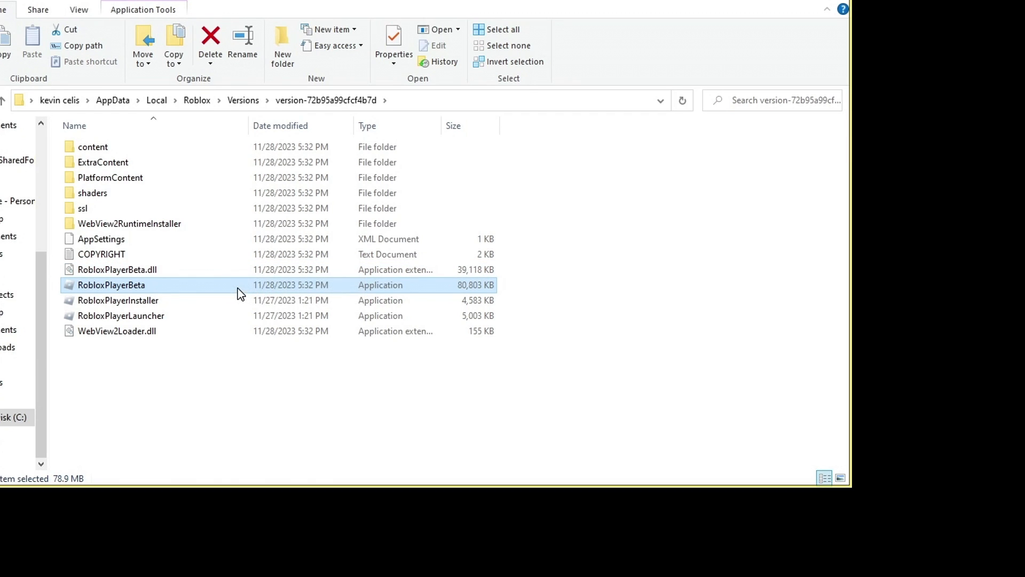
mouse_move(240, 293)
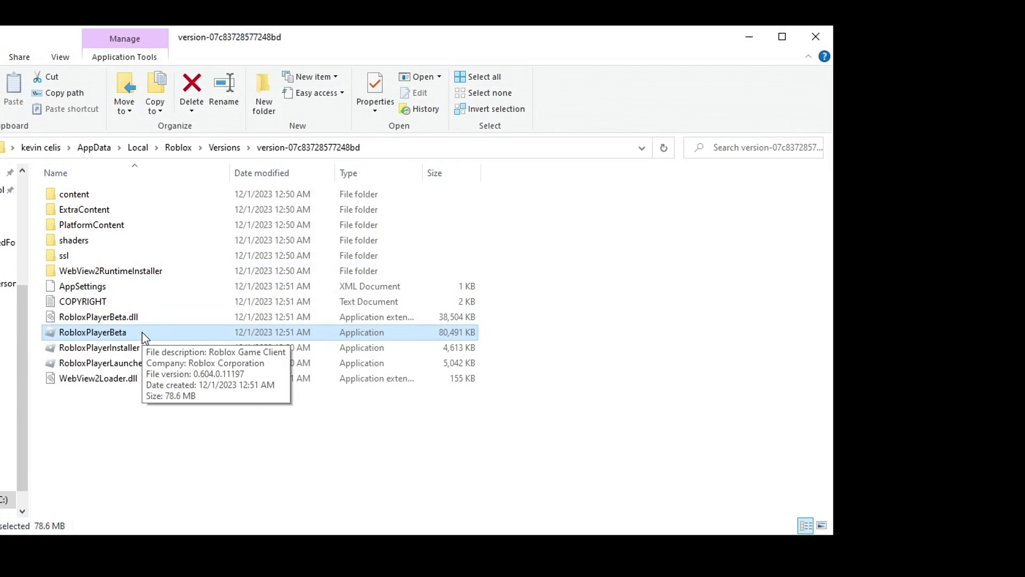
Delete WebView2Loader.dll, launch RobloxPlayerBeta and dismiss the library load error
right_click(97, 378)
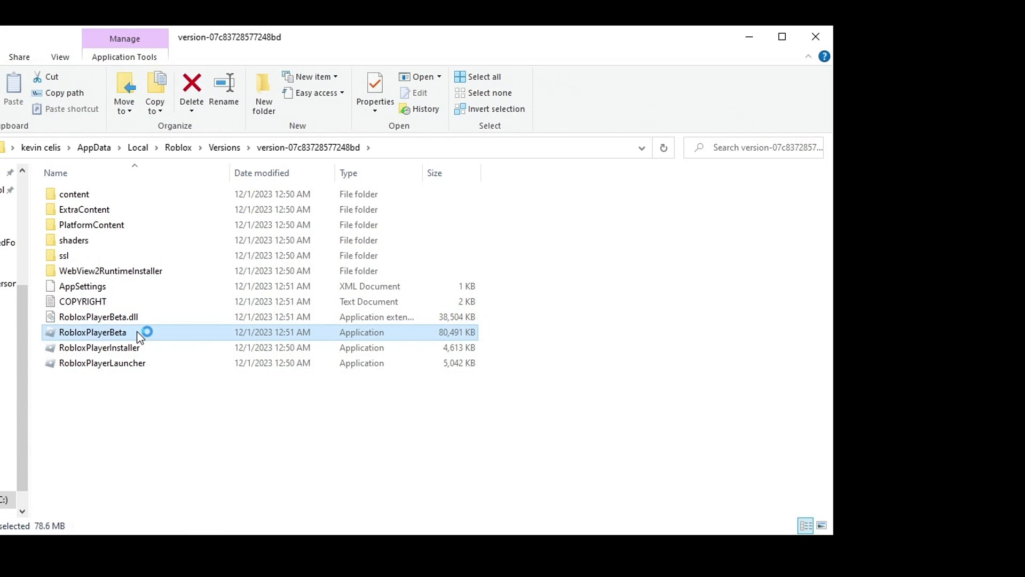
double_click(92, 331)
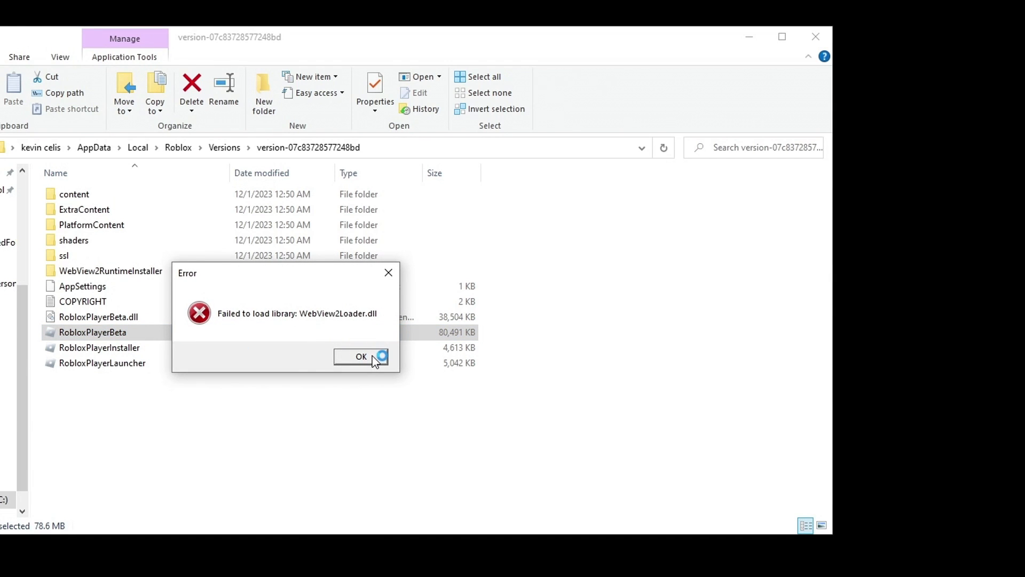
left_click(361, 356)
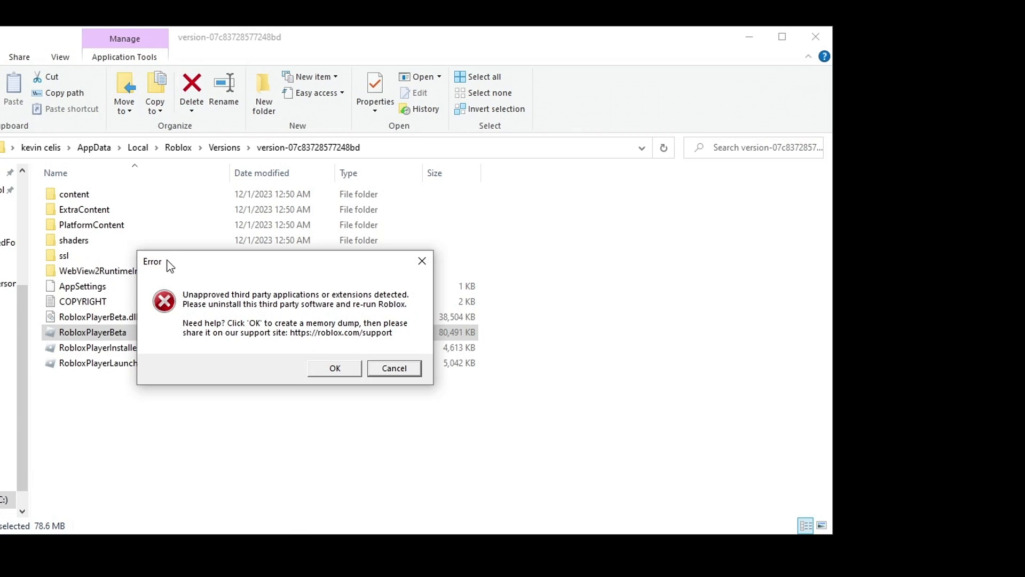
mouse_move(178, 292)
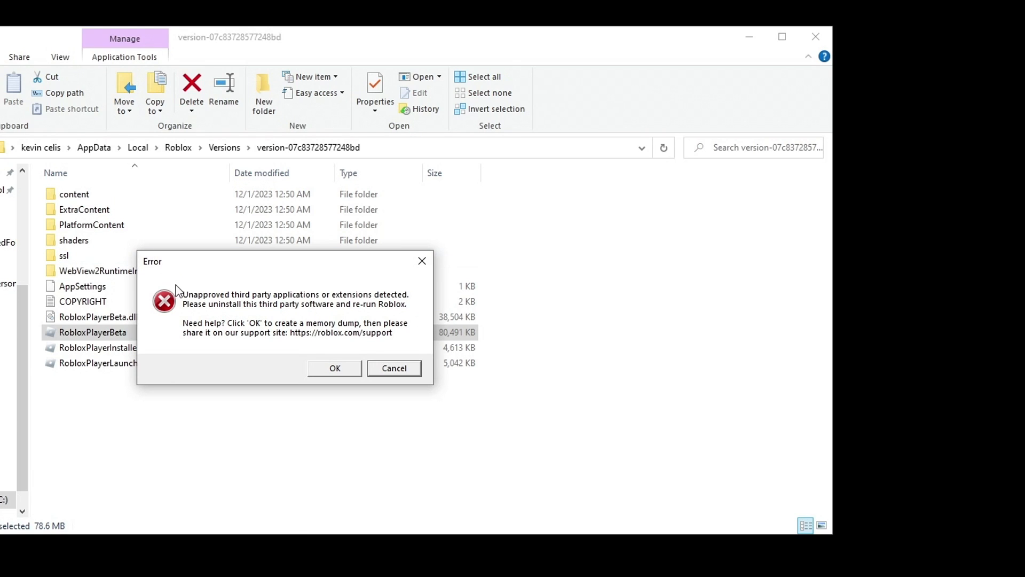
mouse_move(310, 330)
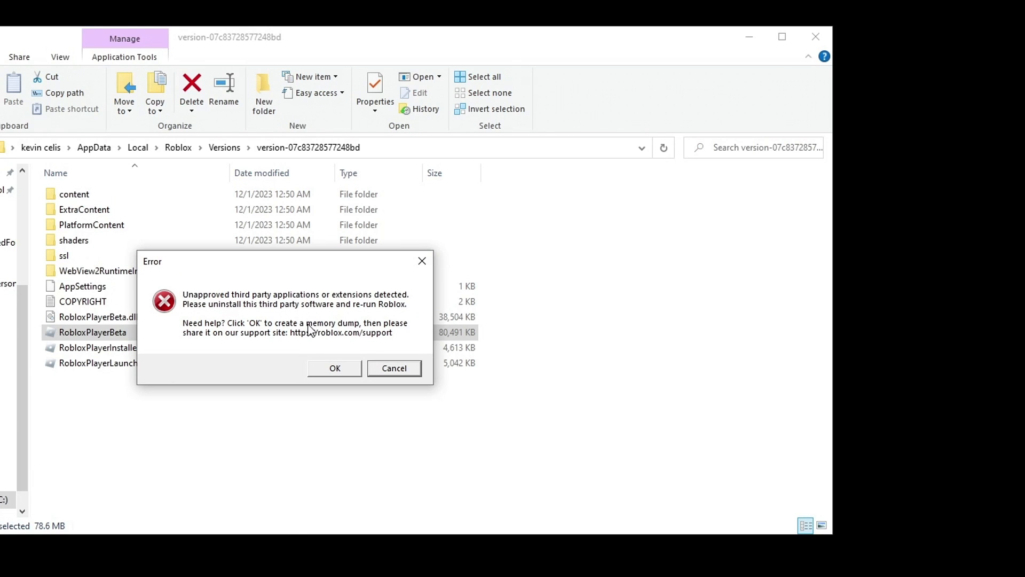
mouse_move(327, 360)
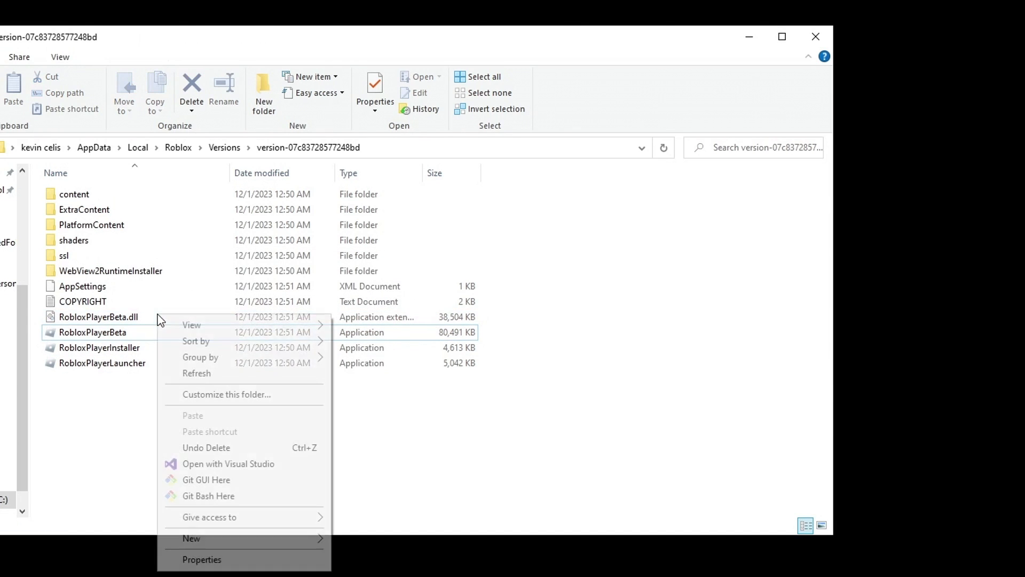
Delete RobloxPlayerBeta.dll and dismiss the missing-DLL system error
left_click(98, 316)
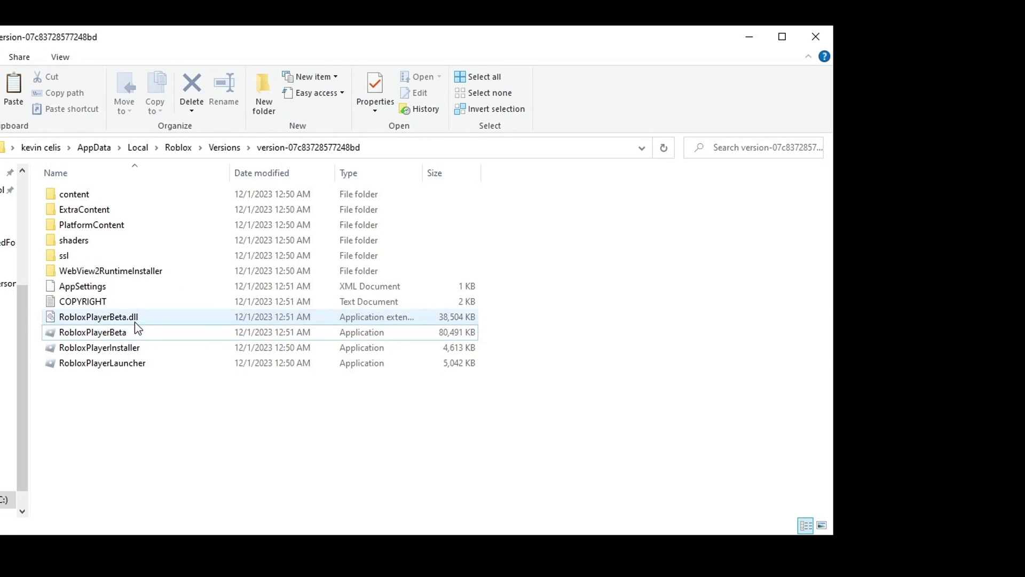
right_click(99, 316)
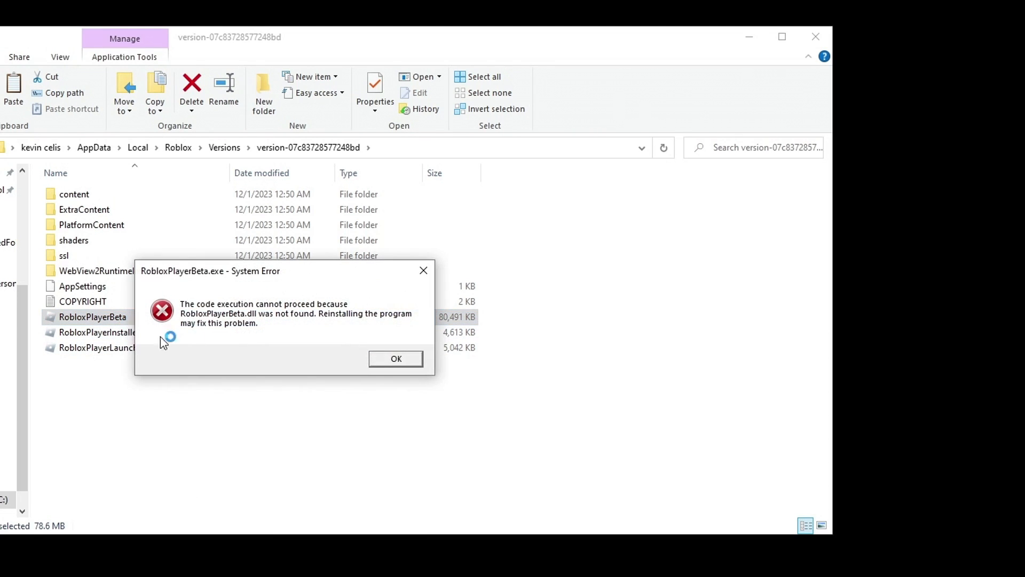
left_click(395, 359)
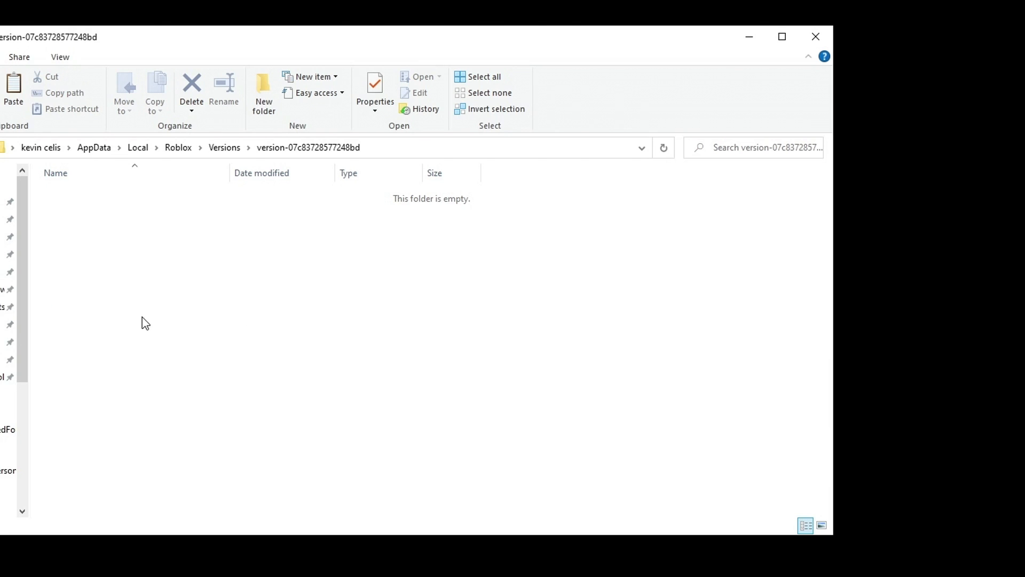
mouse_move(218, 297)
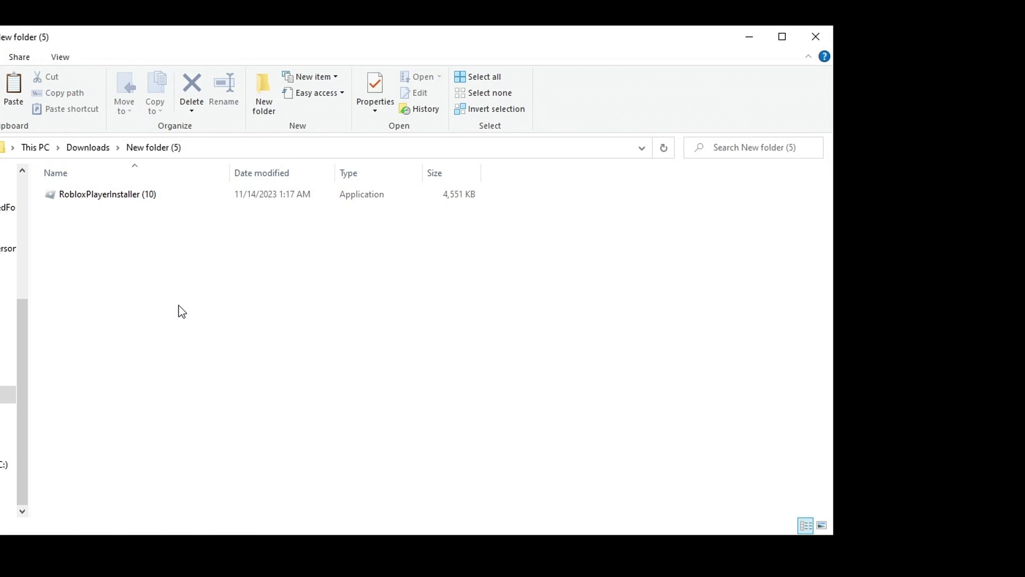
mouse_move(182, 311)
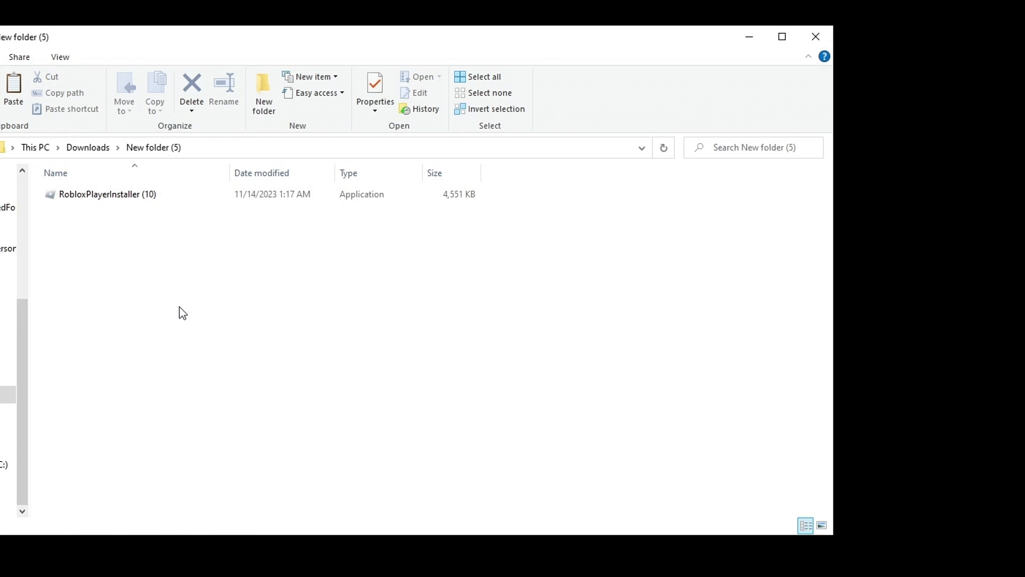
Run RobloxPlayerInstaller (10) from the Downloads subfolder to reinstall Roblox
left_click(107, 193)
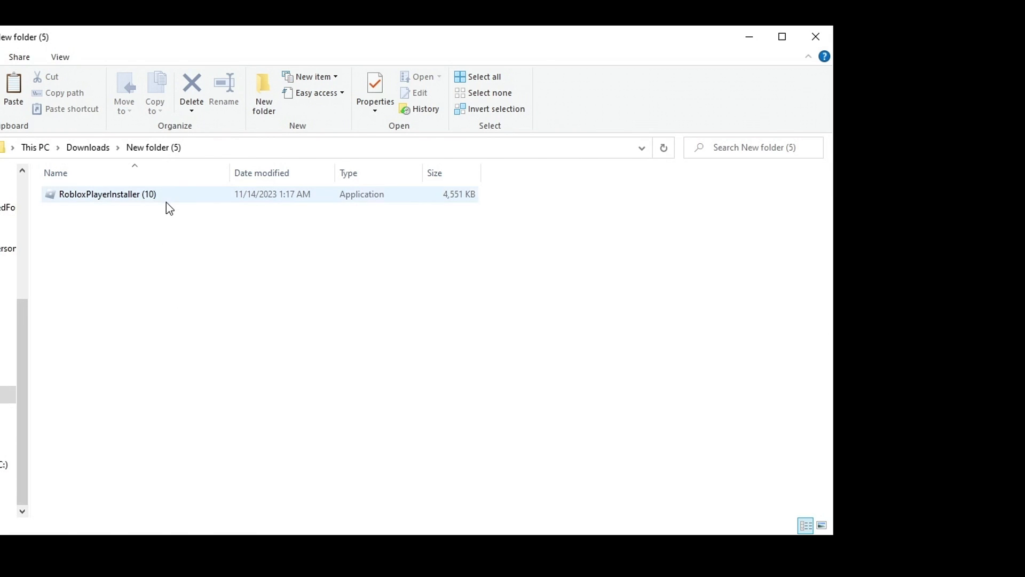
left_click(108, 194)
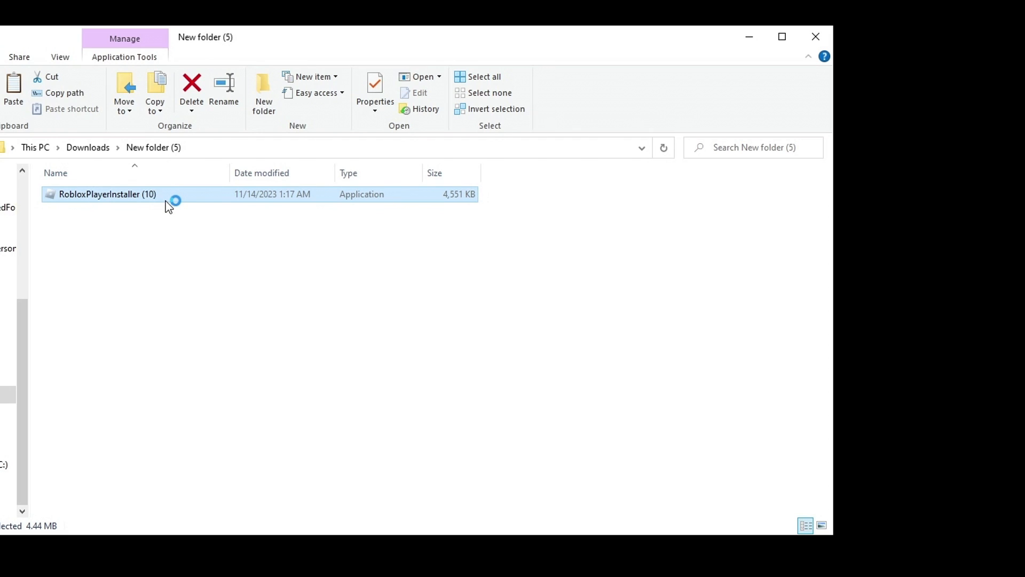
double_click(107, 193)
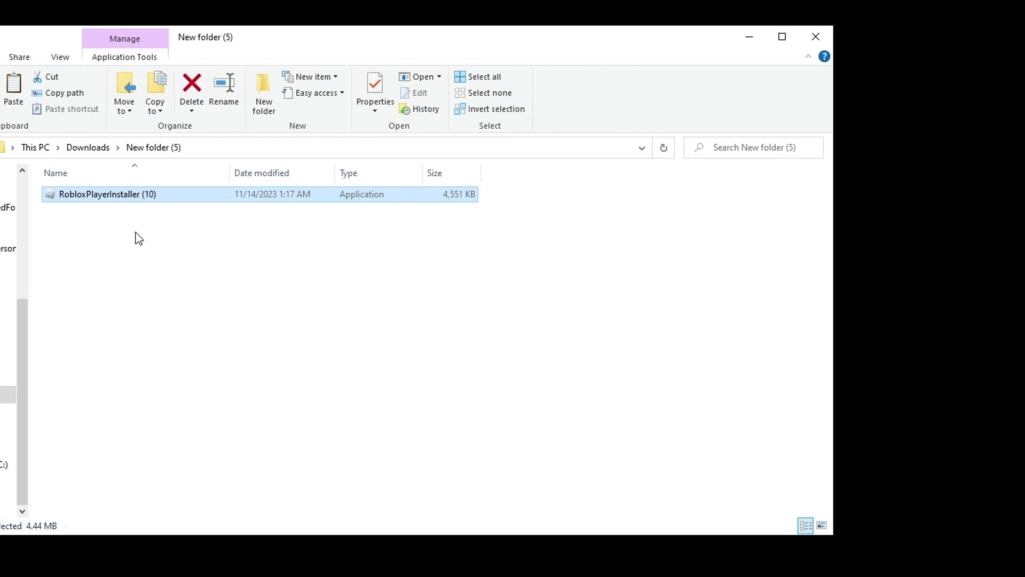
mouse_move(148, 264)
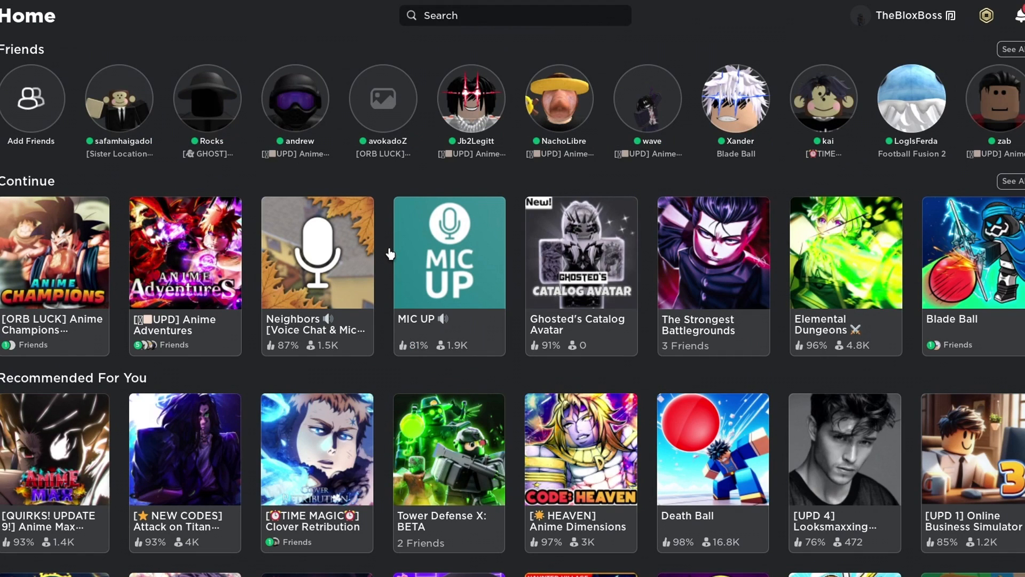
mouse_move(382, 254)
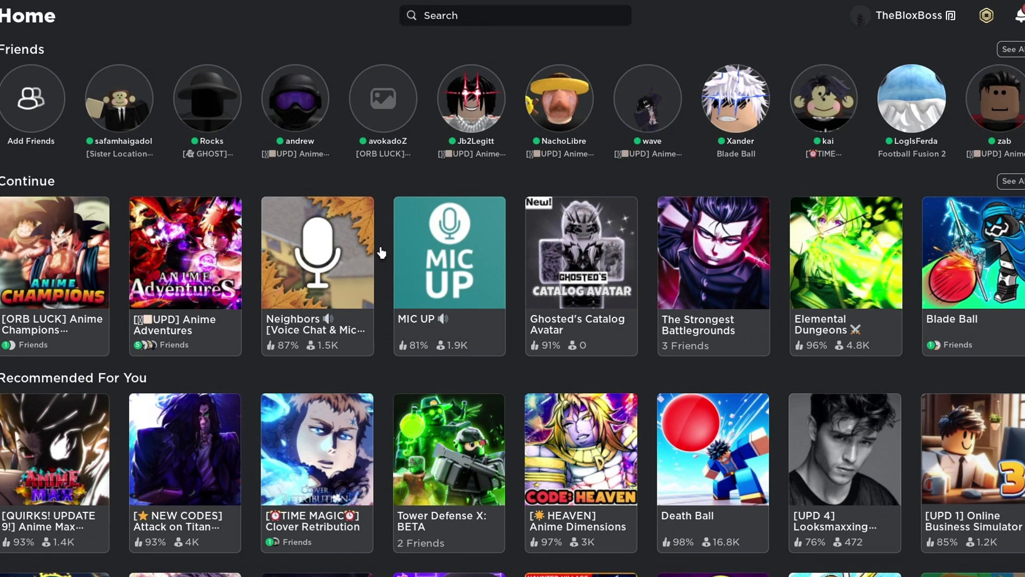